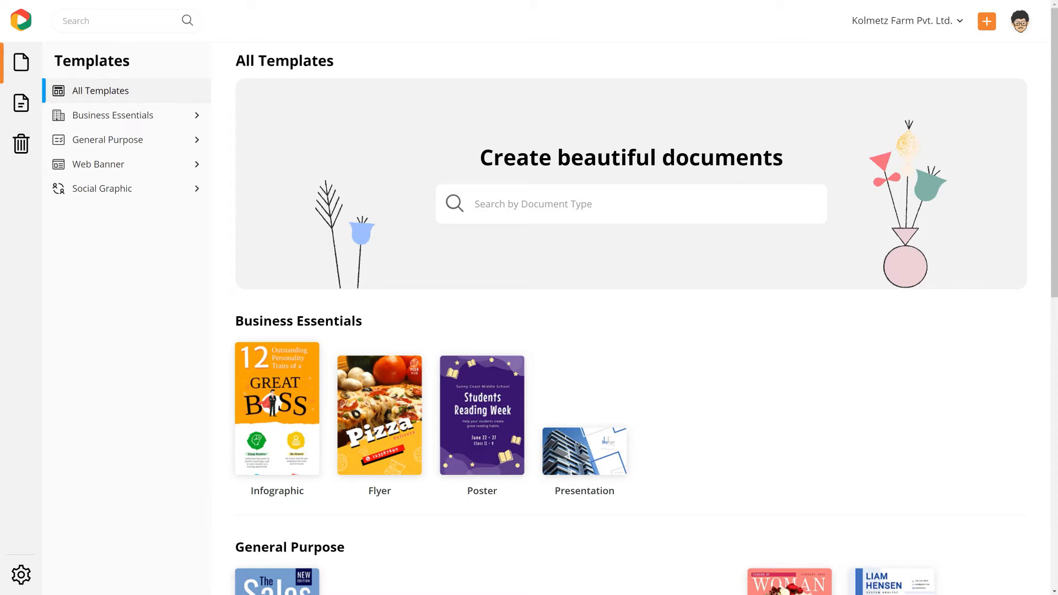
Select the 'makeup courses' beauty template from the poster results to open it
{"action": "scroll", "scroll_direction": "down", "scroll_amount": 3}
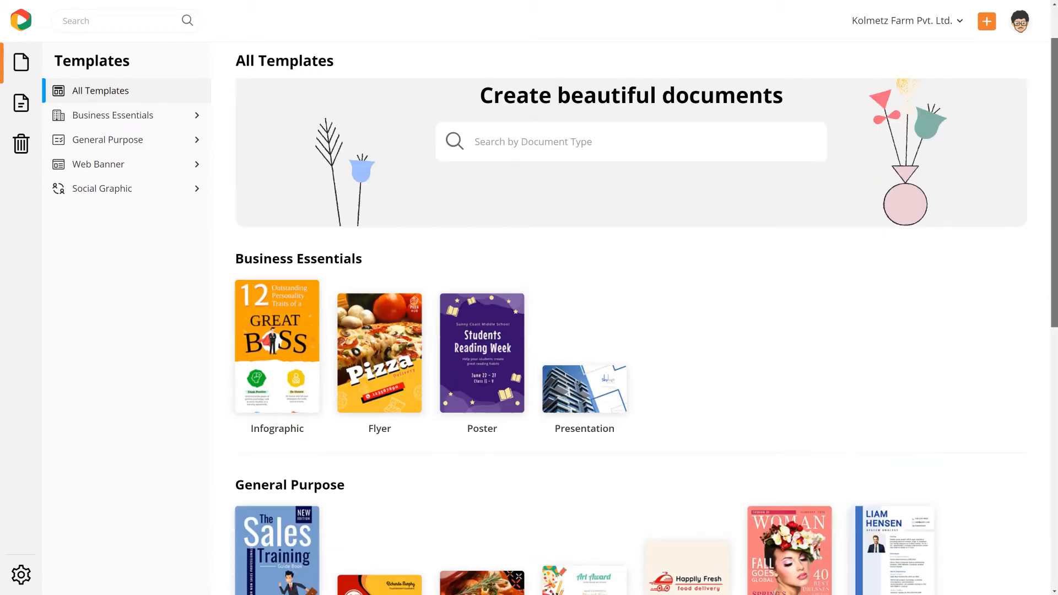
{"action": "scroll", "scroll_direction": "down", "scroll_amount": 3}
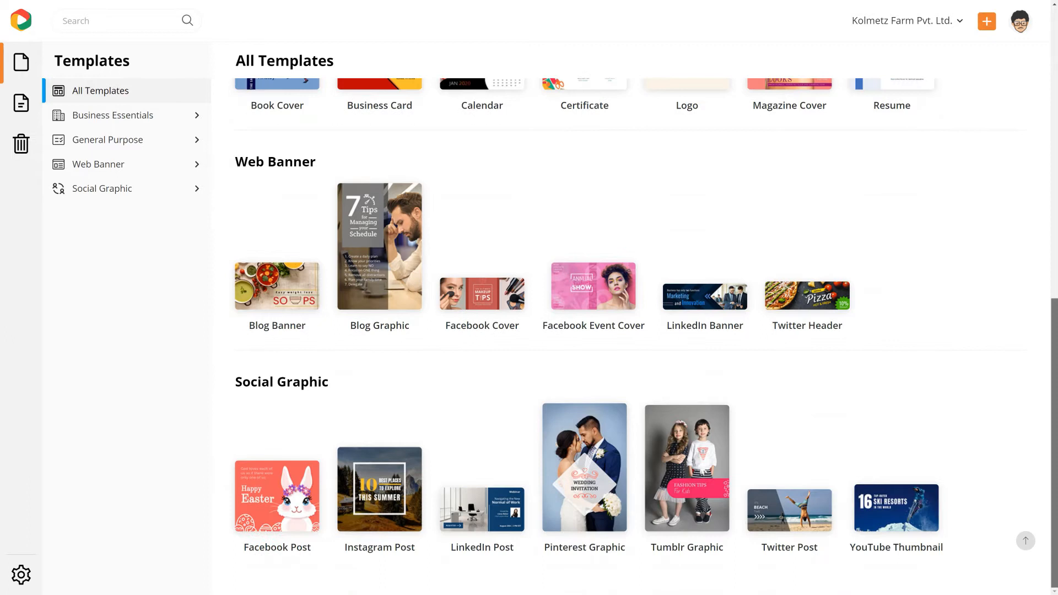
{"action": "scroll", "scroll_direction": "up", "scroll_amount": 3}
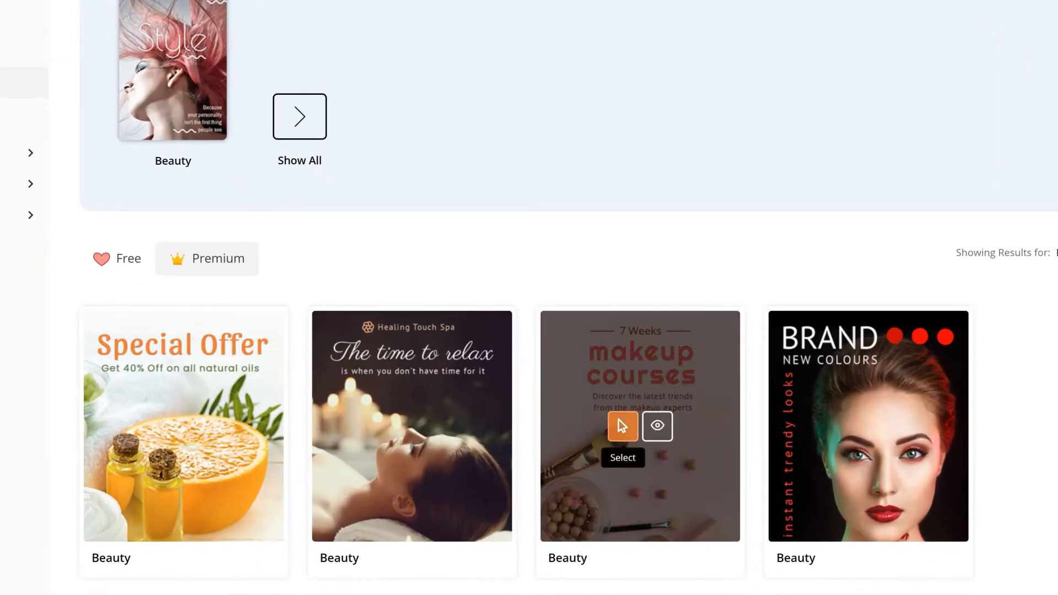
{"action": "left_click", "coordinate": [621, 457]}
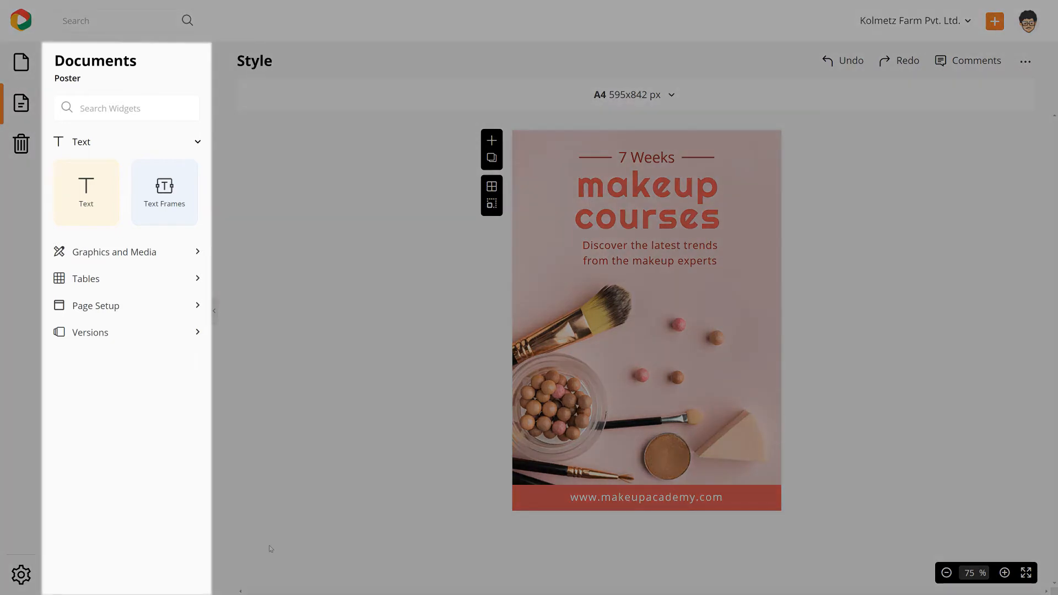
Swap the poster photo for a makeup brushes image from Beauty And Fashion pictures
{"action": "left_click", "coordinate": [164, 192]}
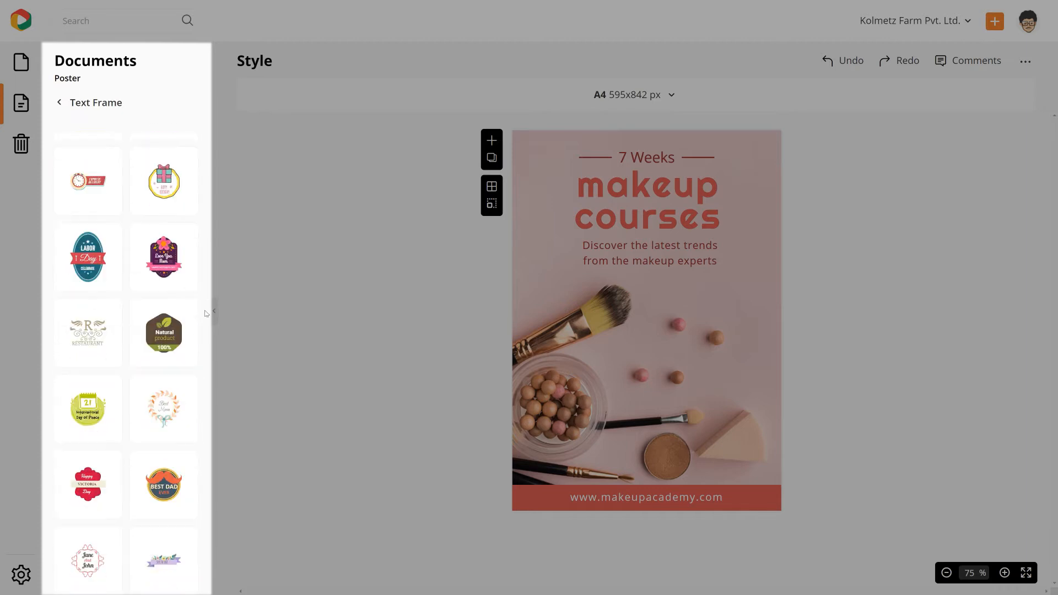
{"action": "left_click", "coordinate": [60, 103]}
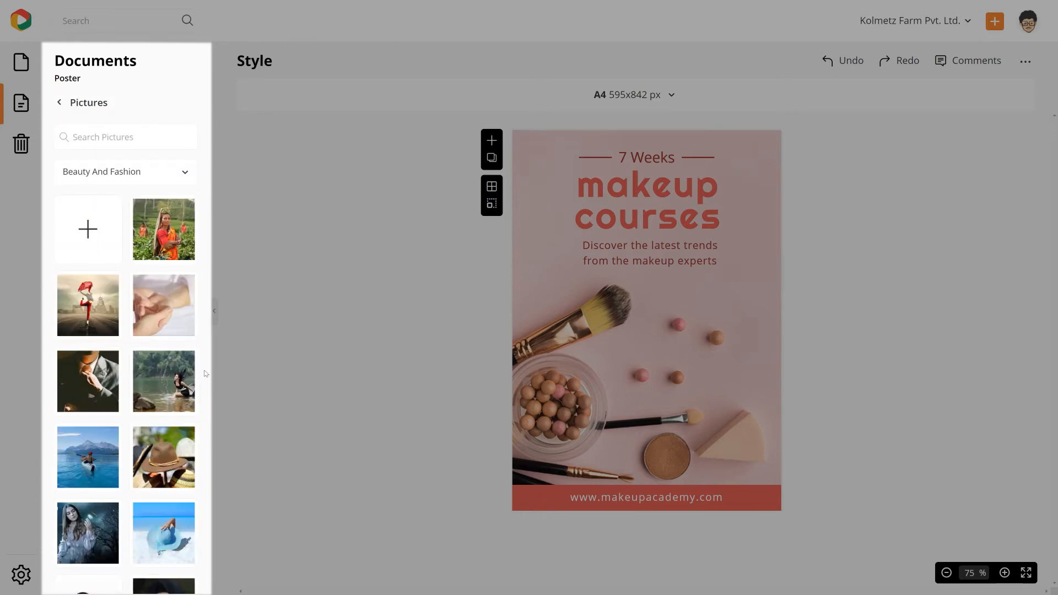
{"action": "scroll", "scroll_direction": "down", "scroll_amount": 3}
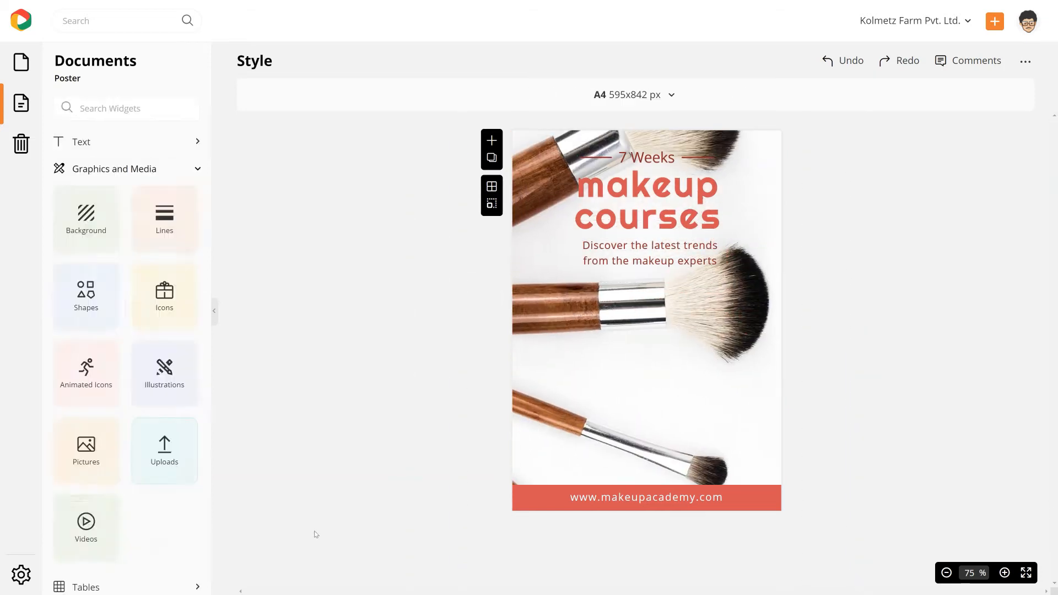
Keep the page A4 portrait and change the headline to 'makeup class'
{"action": "left_click", "coordinate": [163, 450]}
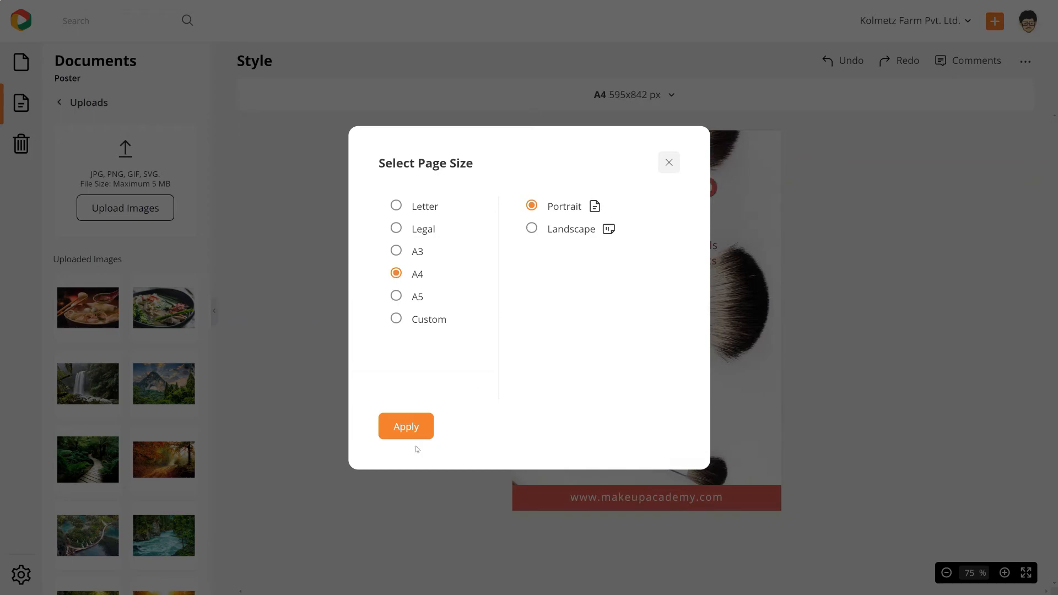
{"action": "left_click", "coordinate": [406, 426]}
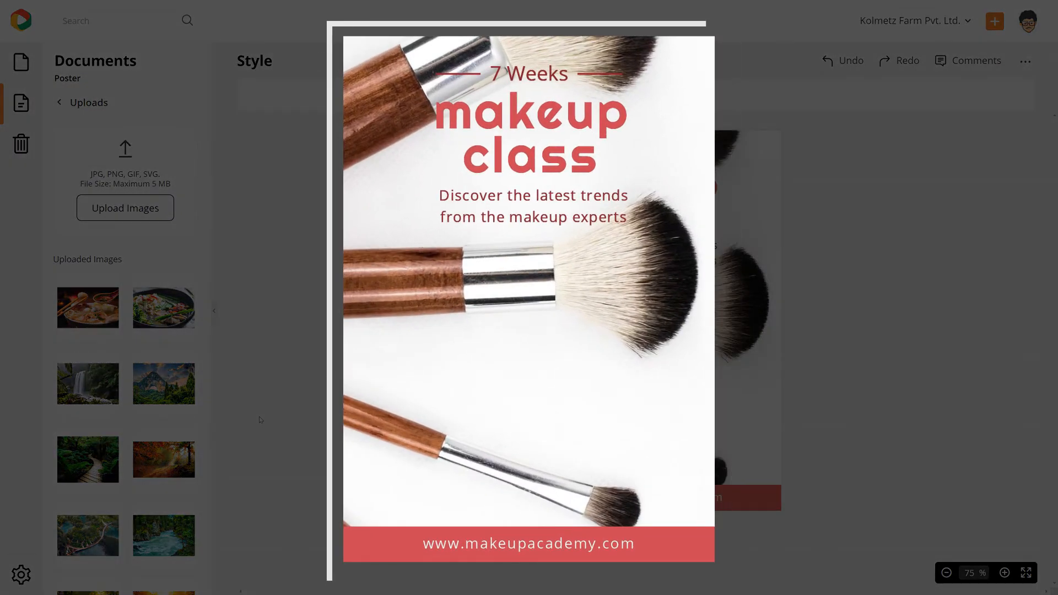
{"action": "left_click", "coordinate": [1025, 61]}
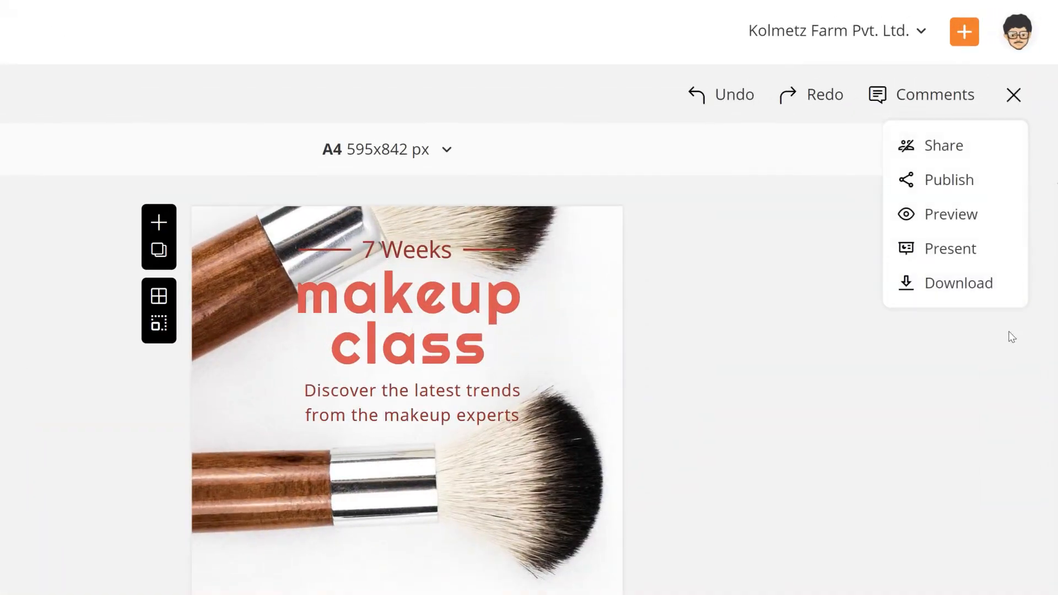
Set the poster download to high-quality PNG and download it
{"action": "left_click", "coordinate": [958, 283]}
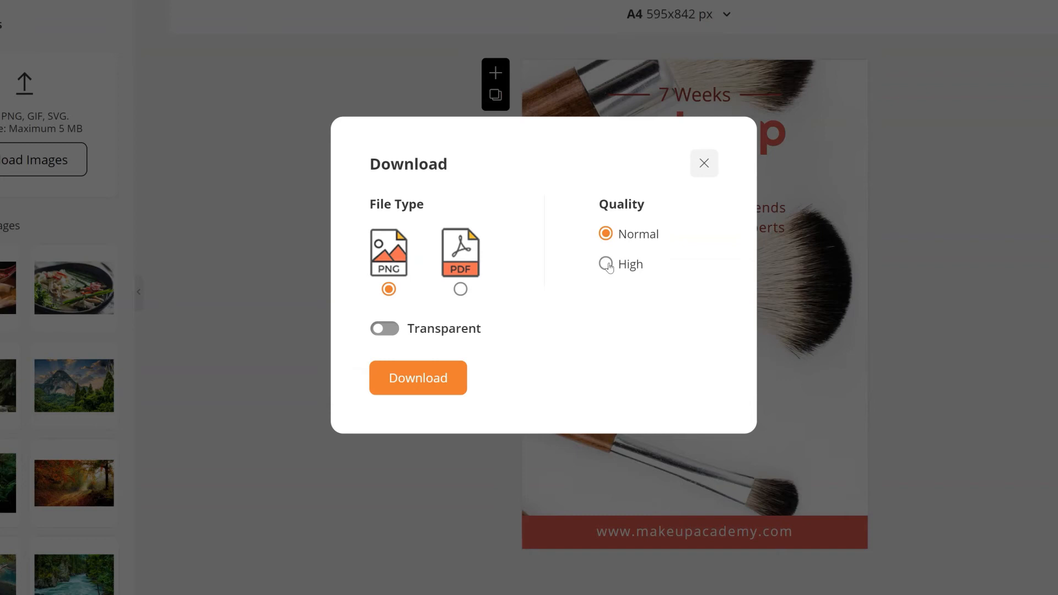
{"action": "left_click", "coordinate": [605, 264]}
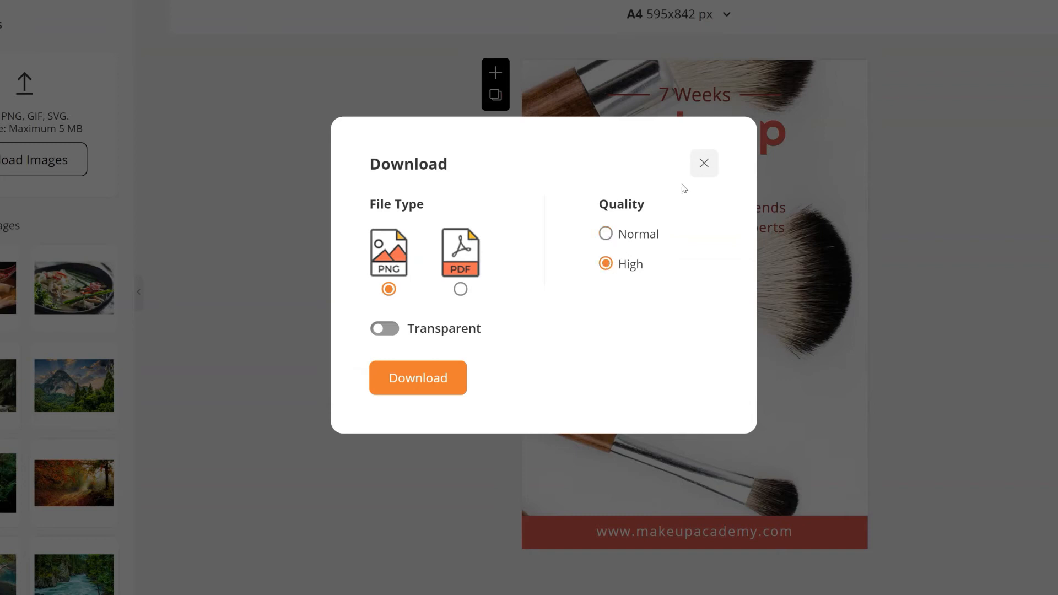
{"action": "left_click", "coordinate": [703, 163]}
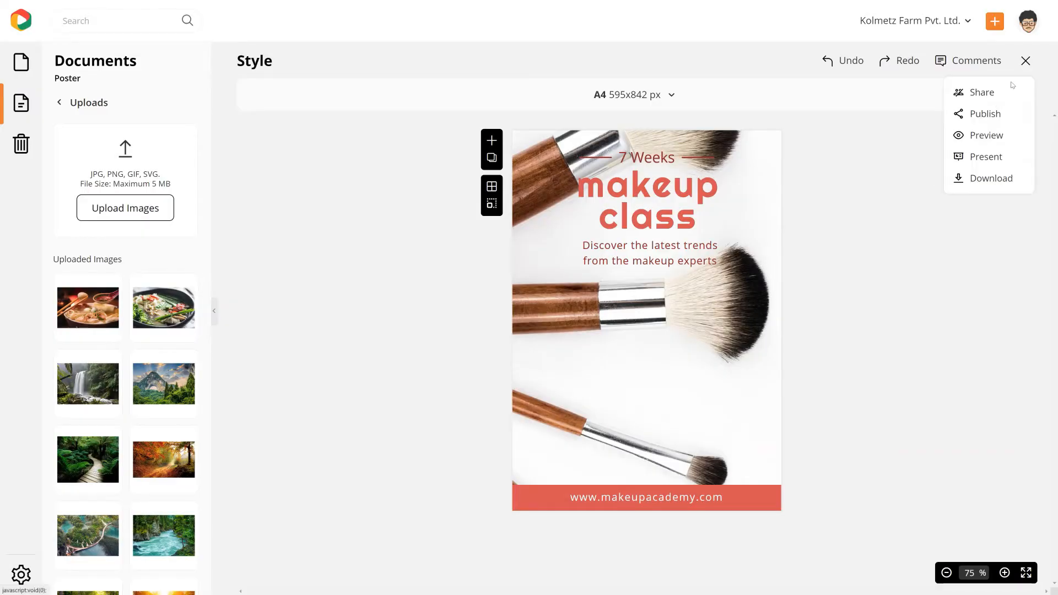
Publish the poster online and copy its public shareable link
{"action": "left_click", "coordinate": [986, 114]}
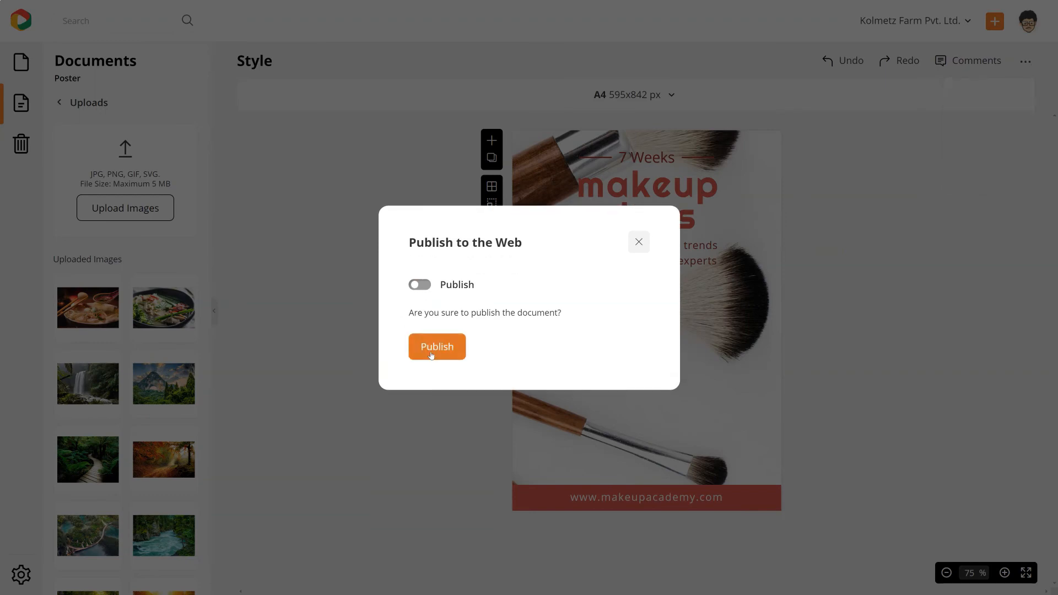
{"action": "left_click", "coordinate": [436, 346]}
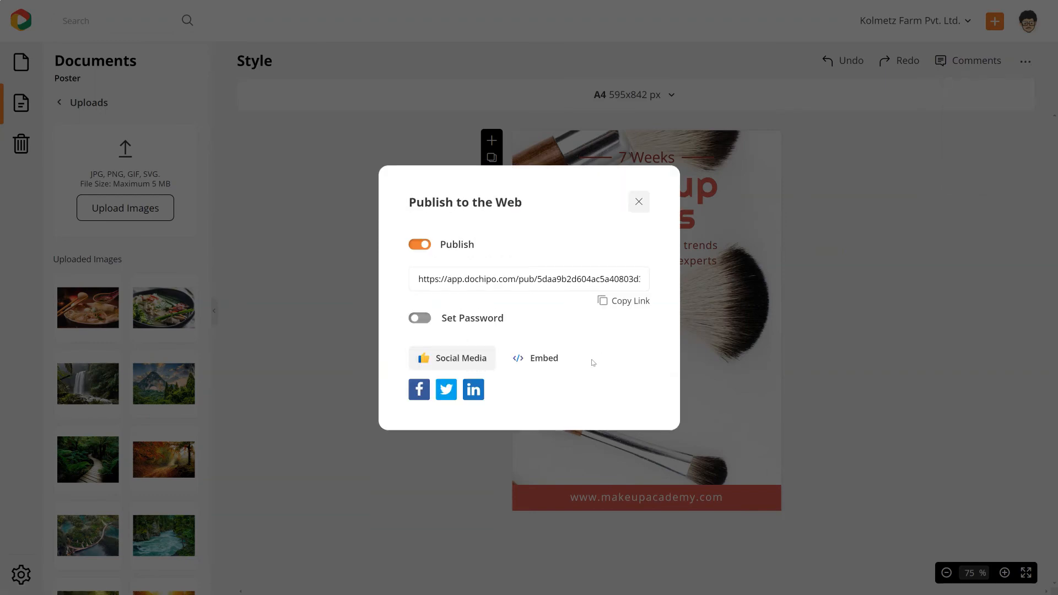
{"action": "mouse_move", "coordinate": [592, 321]}
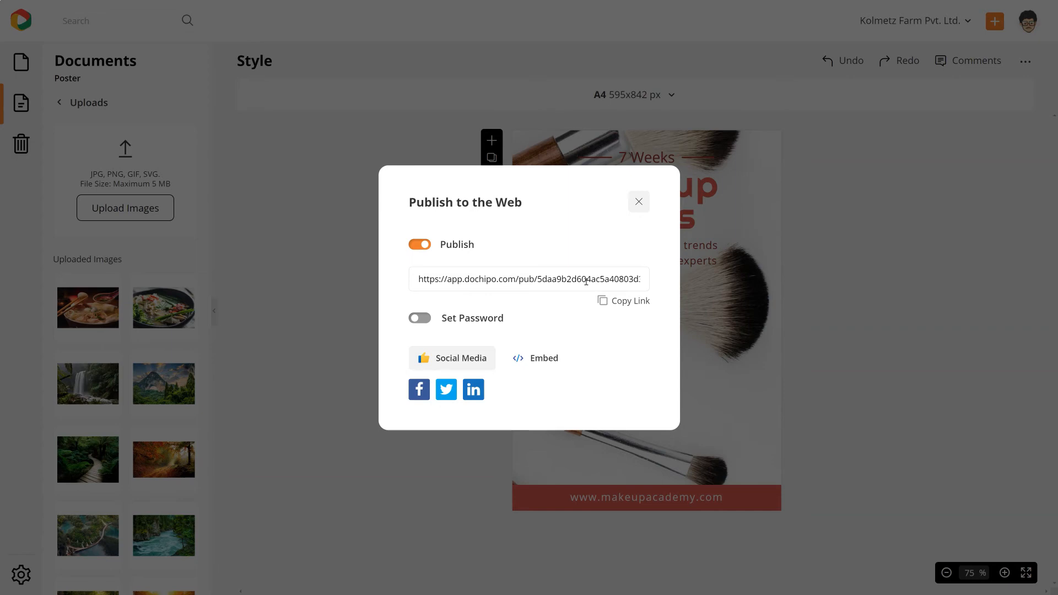
{"action": "left_click", "coordinate": [629, 300]}
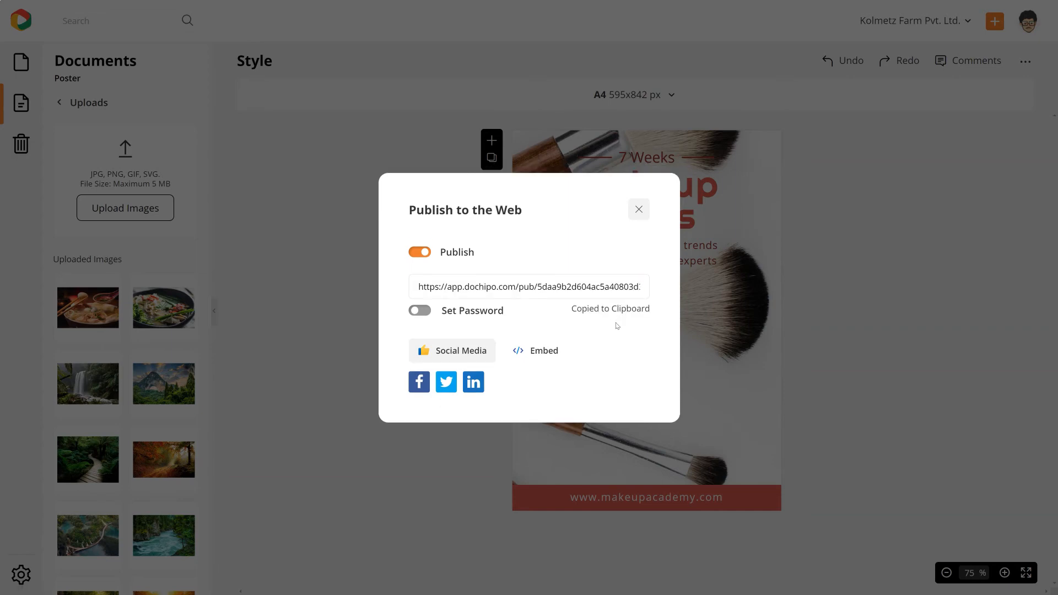